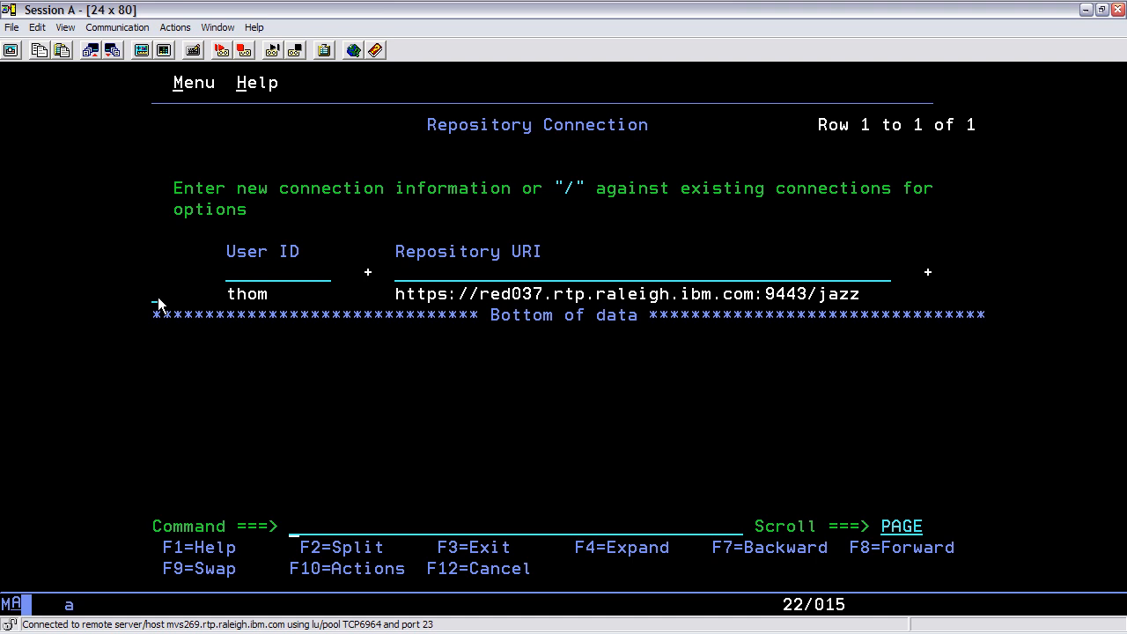
- Log in to the existing Jazz repository connection as user thom
{"action": "type", "text": "/"}
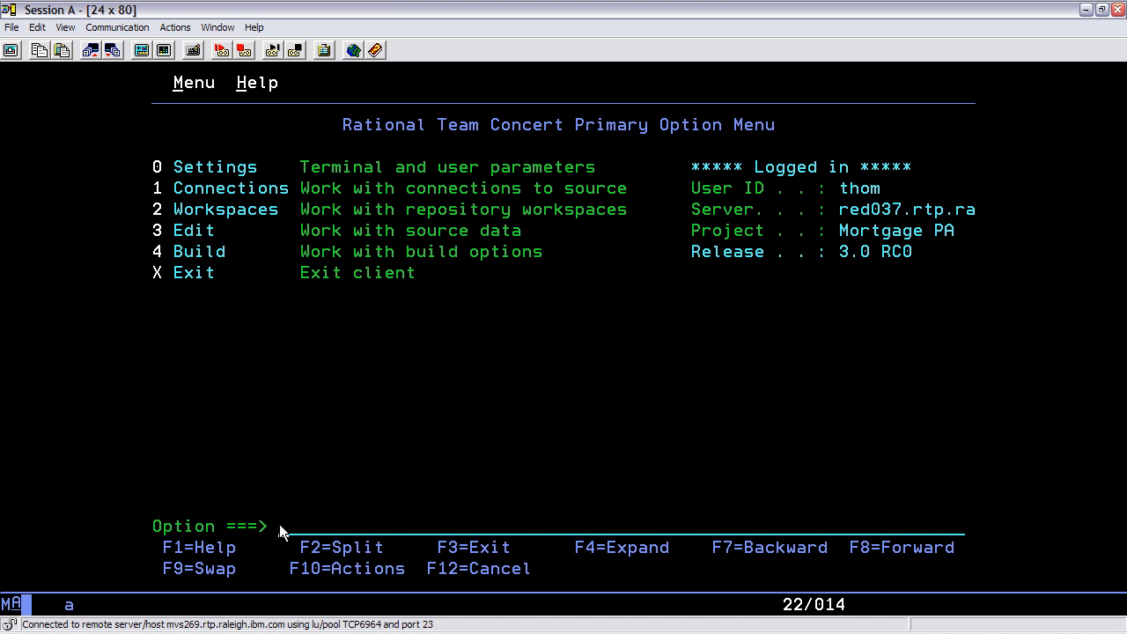
{"action": "type", "text": "2"}
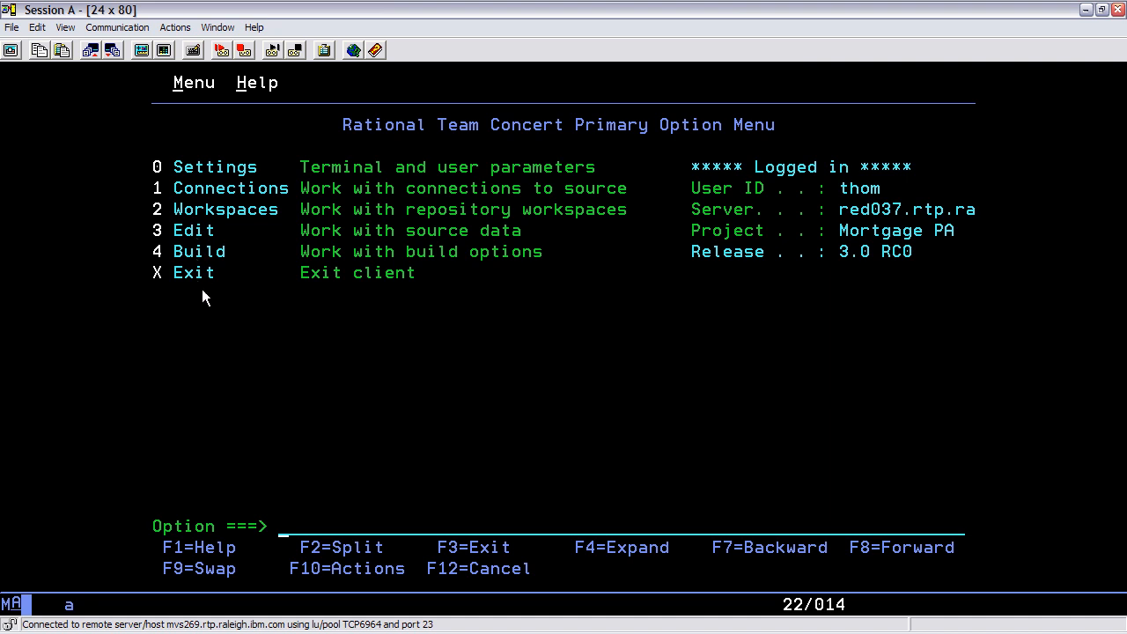
- Choose option 3 Edit and accept the THOM data set pattern to locate member EPSCSMRT
{"action": "type", "text": "3"}
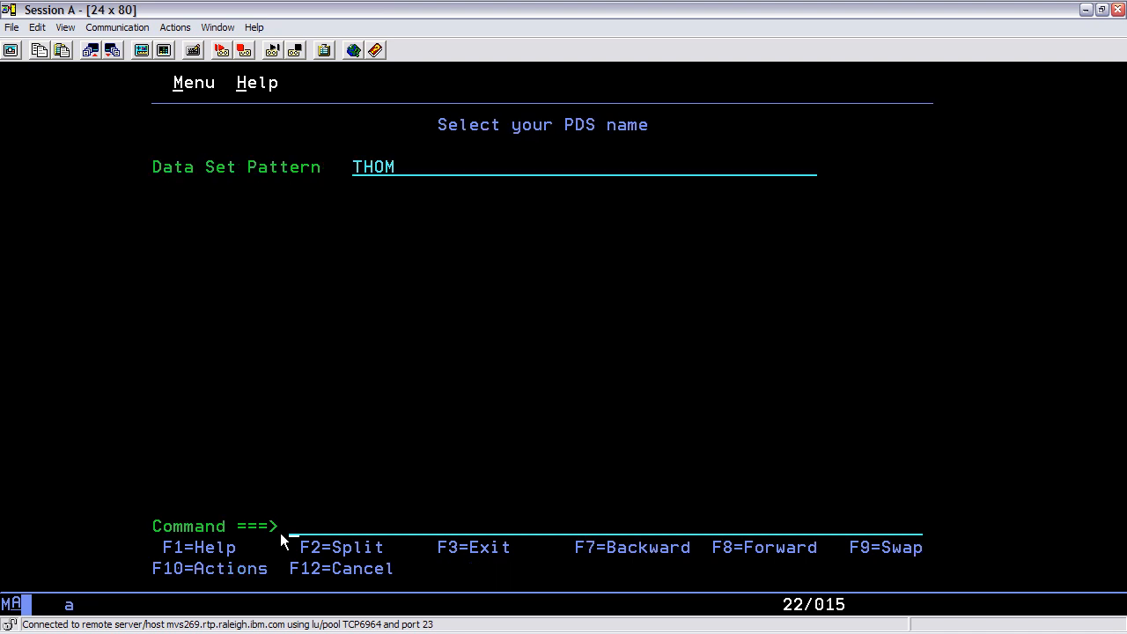
{"action": "key", "text": "Return"}
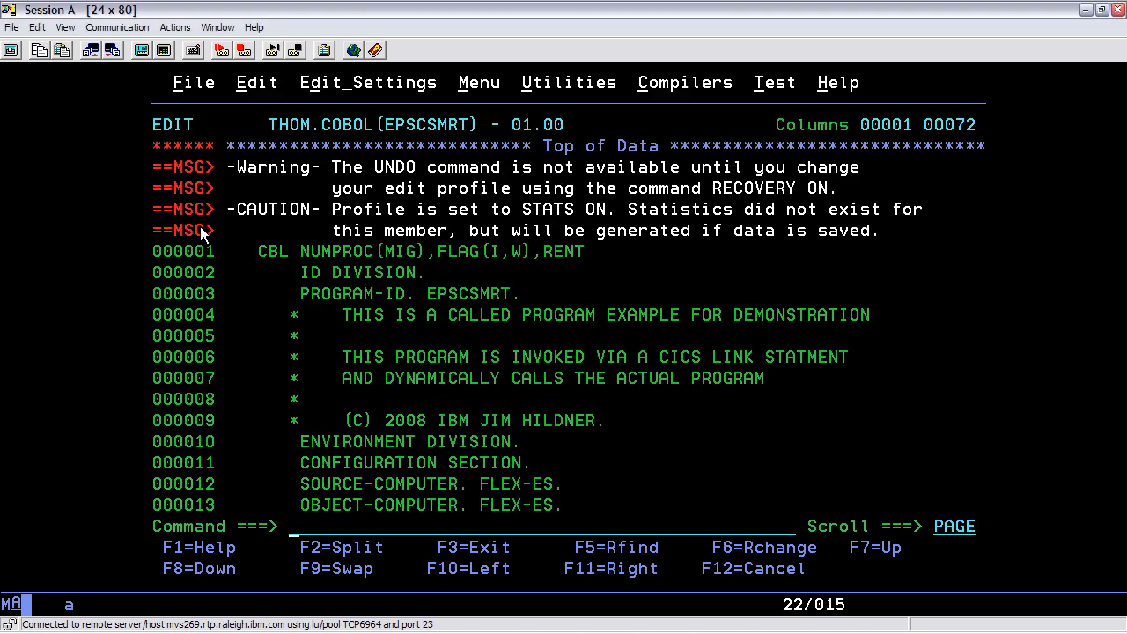
{"action": "mouse_move", "coordinate": [344, 344]}
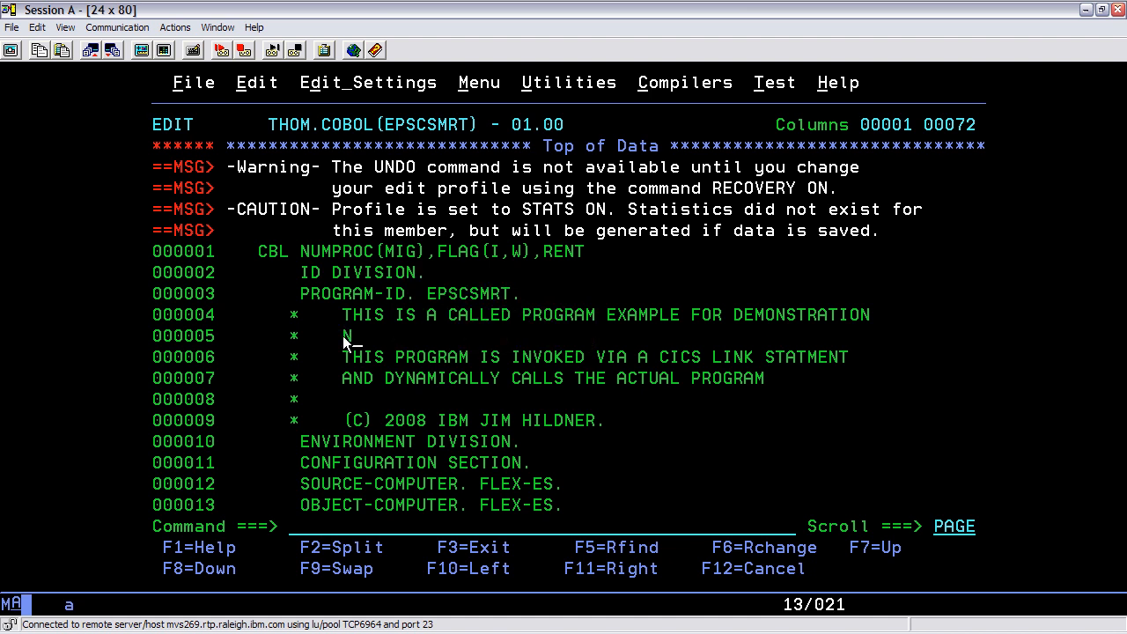
- Add the line 'New comment' to the EPSCSMRT header comments and begin a new change set
{"action": "type", "text": "ew comm"}
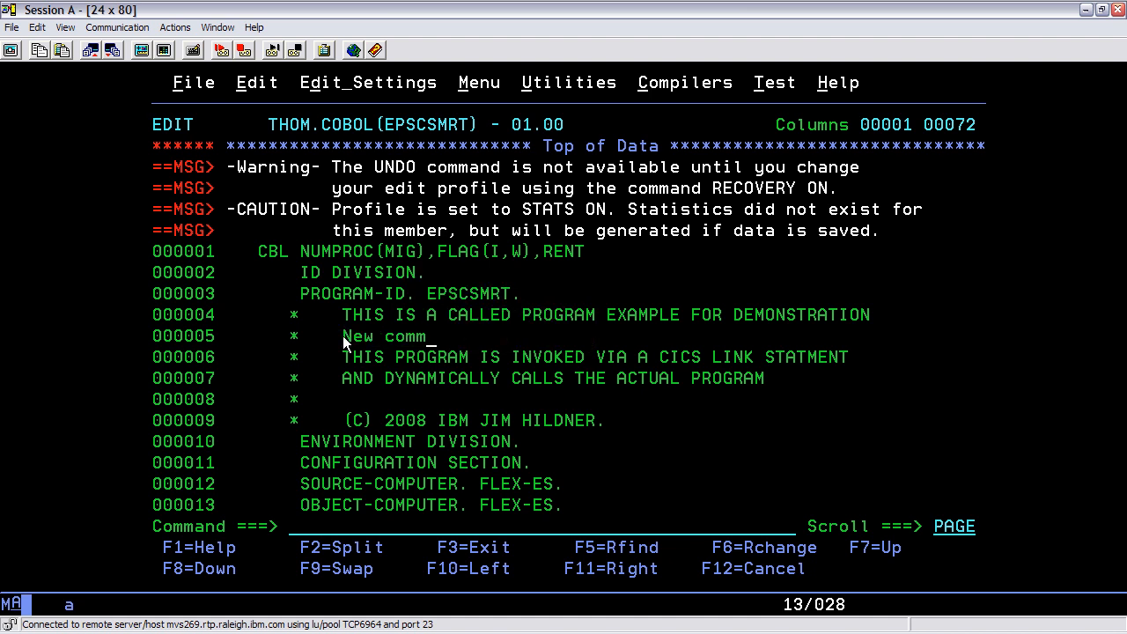
{"action": "type", "text": "ent"}
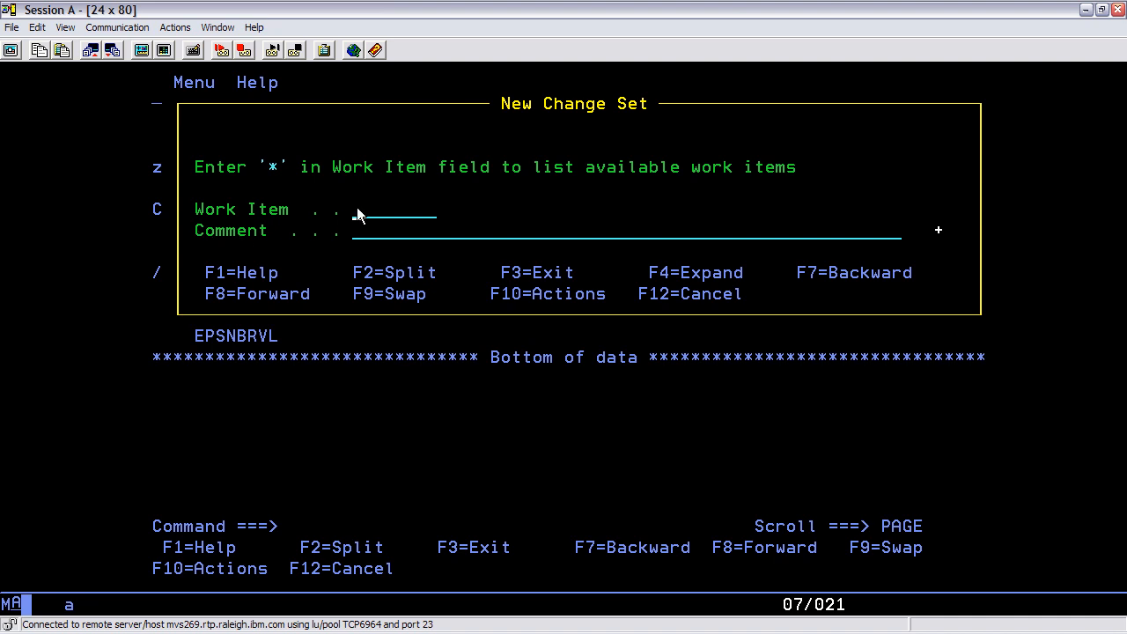
{"action": "type", "text": "13"}
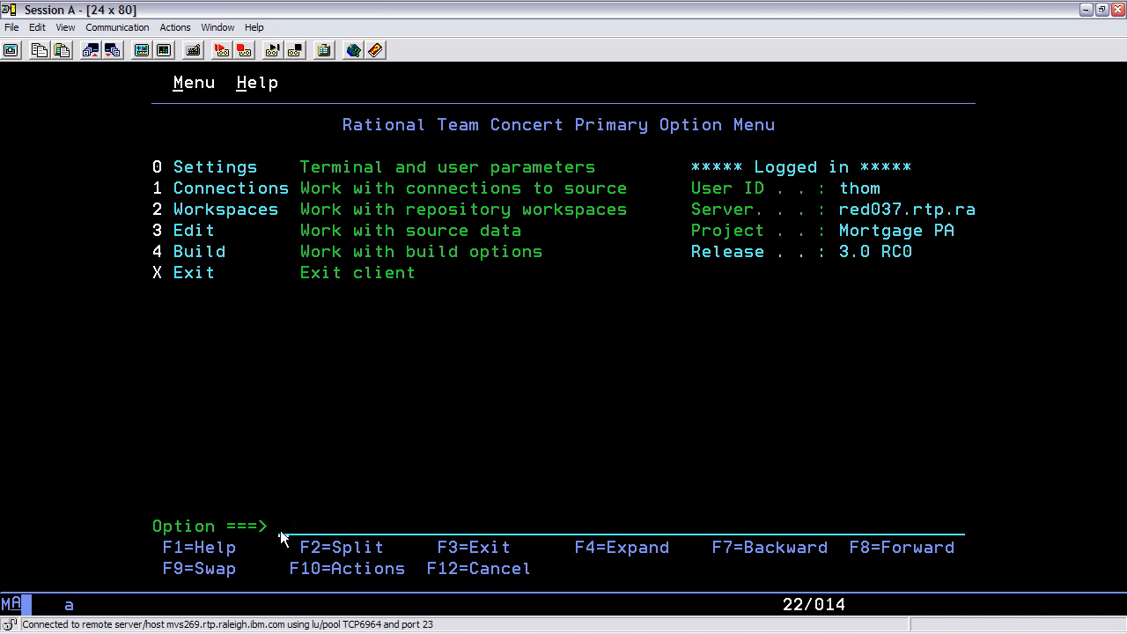
- List the repository workspaces for Thom
{"action": "key", "text": "Return"}
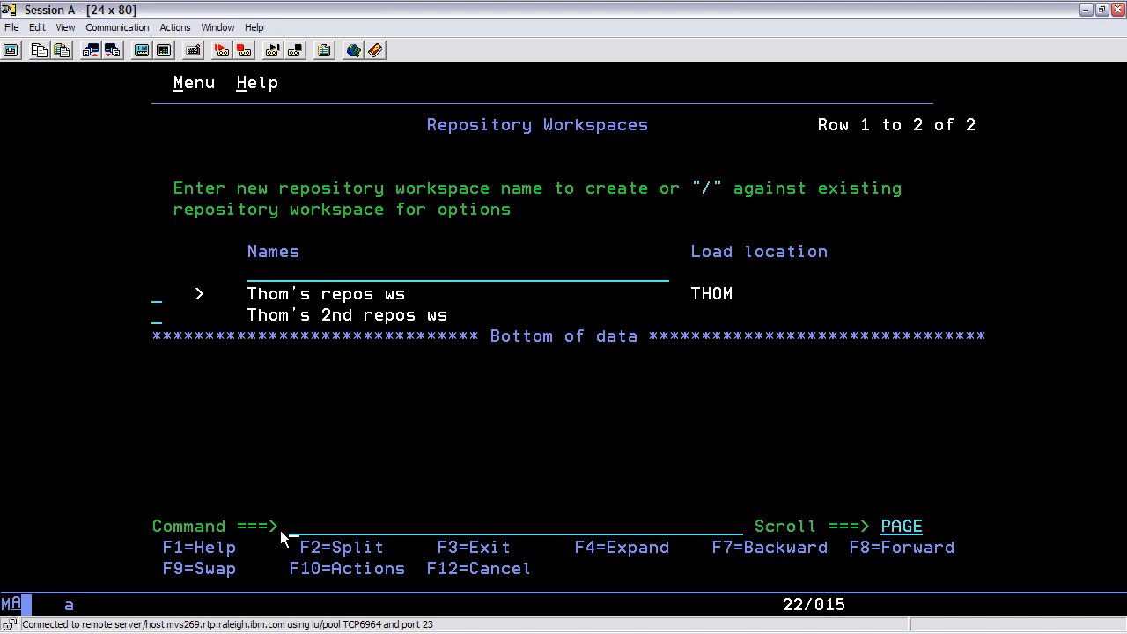
{"action": "mouse_move", "coordinate": [199, 292]}
{"action": "type", "text": "/"}
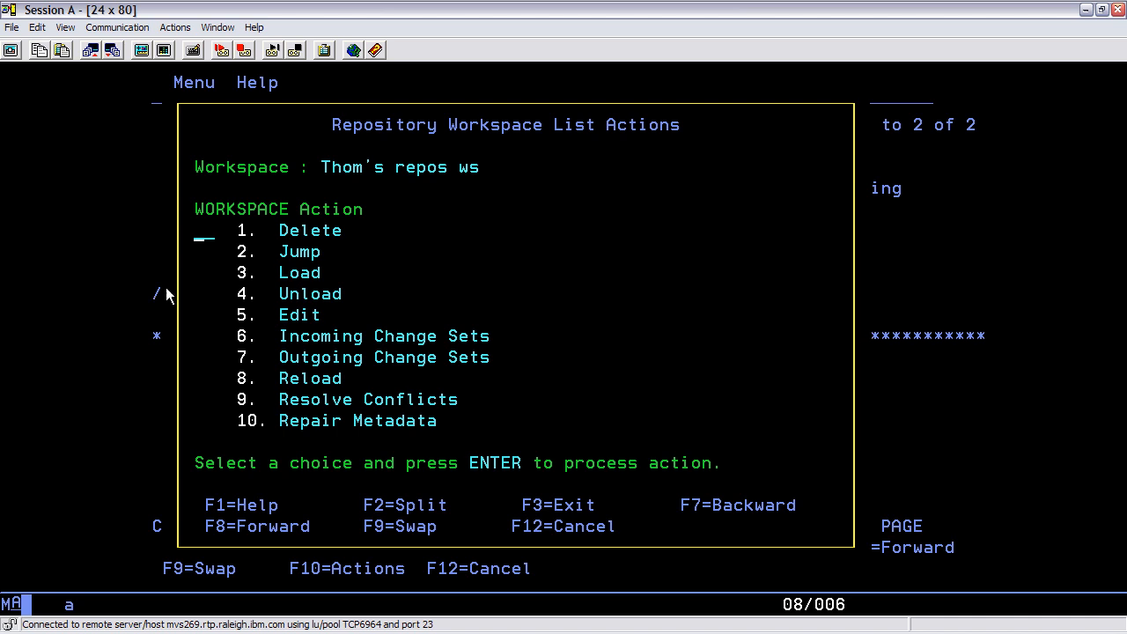
{"action": "type", "text": "7"}
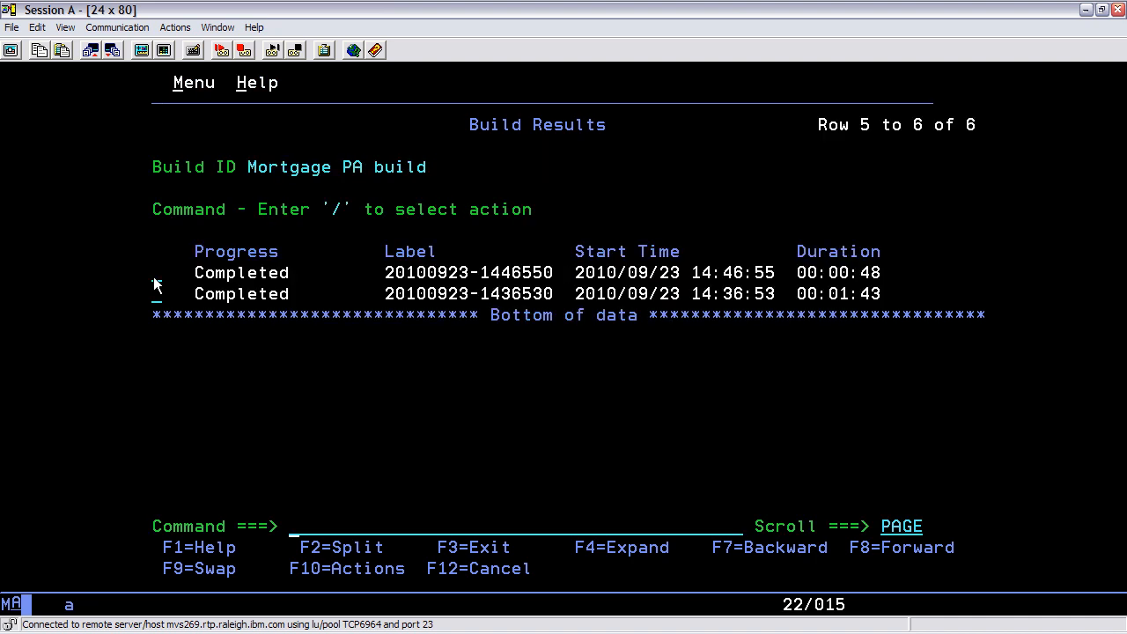
- Leave the Mortgage PA build results and return to the Primary Option Menu
{"action": "key", "text": "f3"}
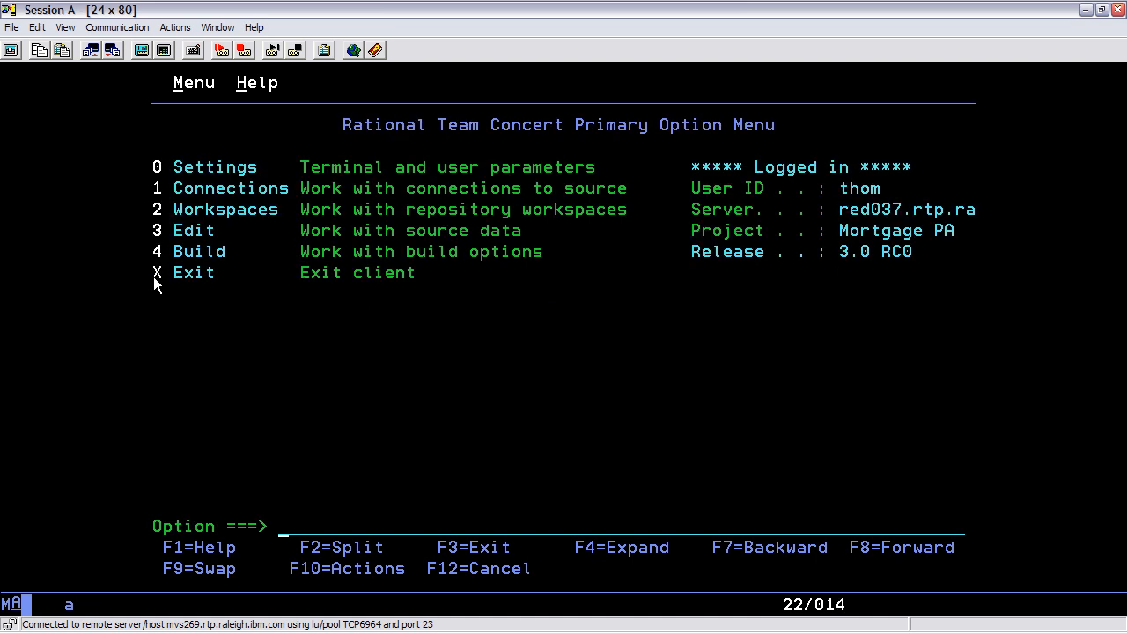